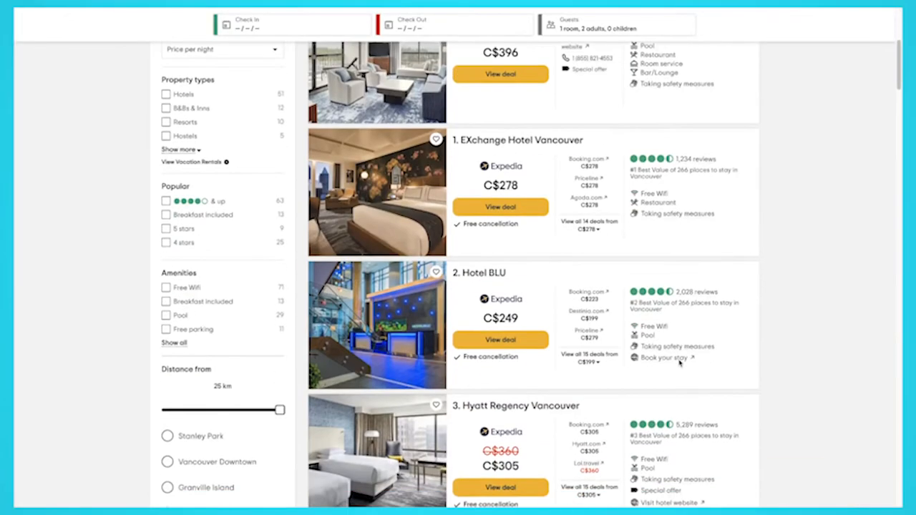
- Leave the AliExpress project for the ParseHub dashboard of recent projects
{"action": "scroll", "scroll_direction": "down", "scroll_amount": 3}
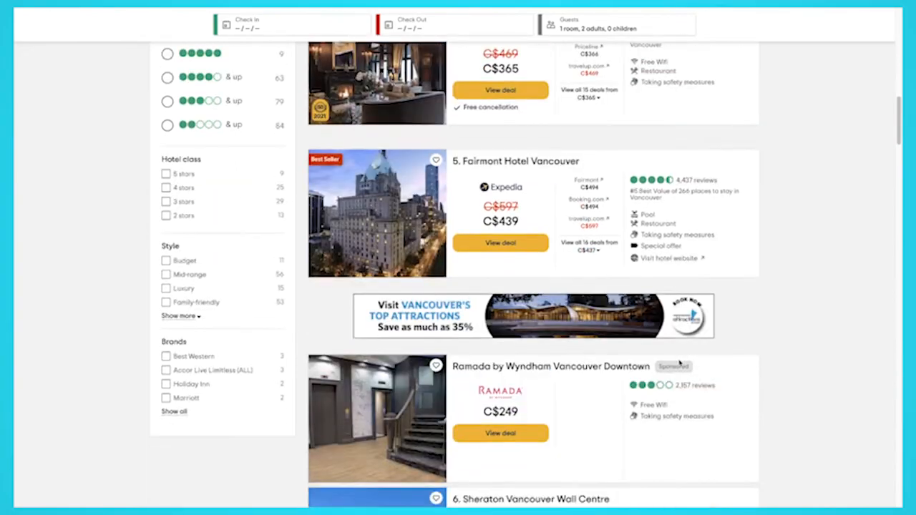
{"action": "scroll", "scroll_direction": "down", "scroll_amount": 3}
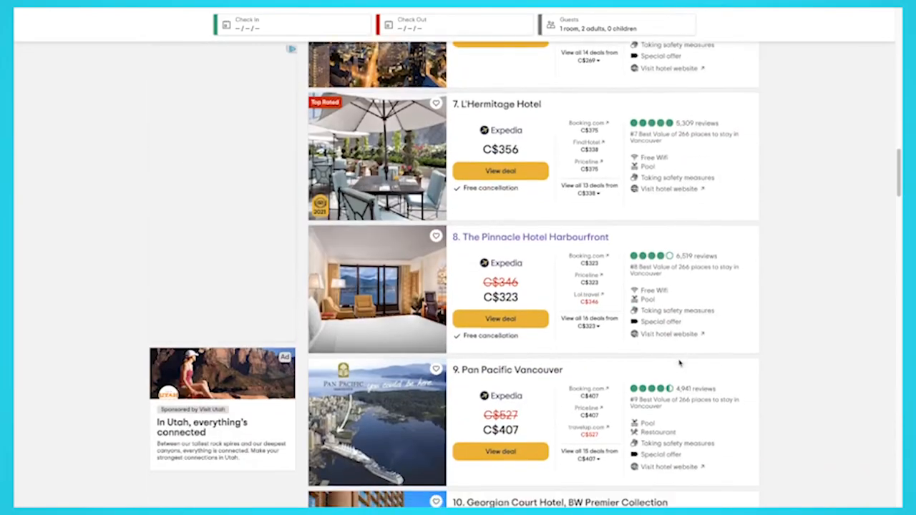
{"action": "scroll", "scroll_direction": "down", "scroll_amount": 3}
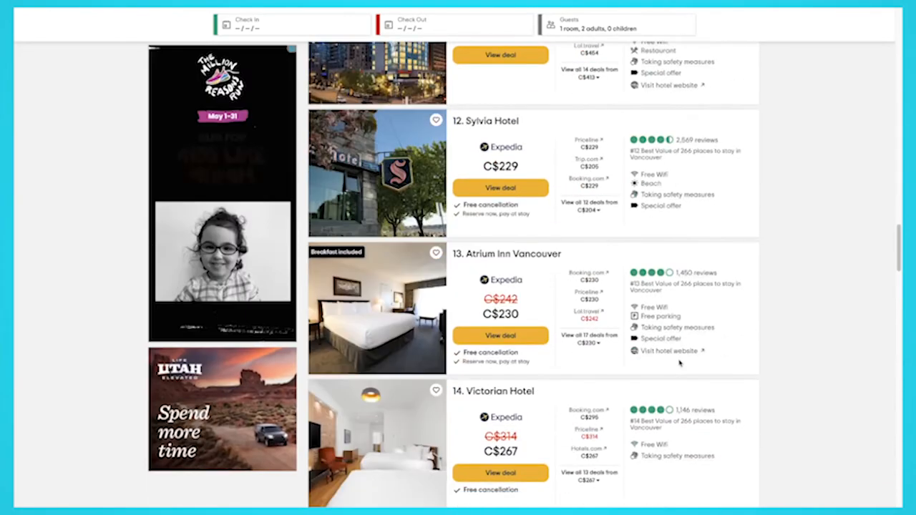
{"action": "scroll", "scroll_direction": "down", "scroll_amount": 3}
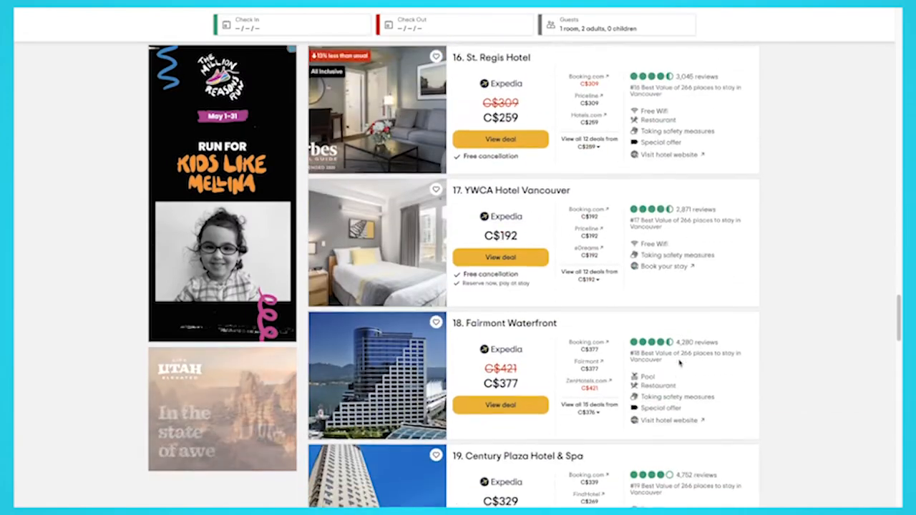
{"action": "scroll", "scroll_direction": "down", "scroll_amount": 3}
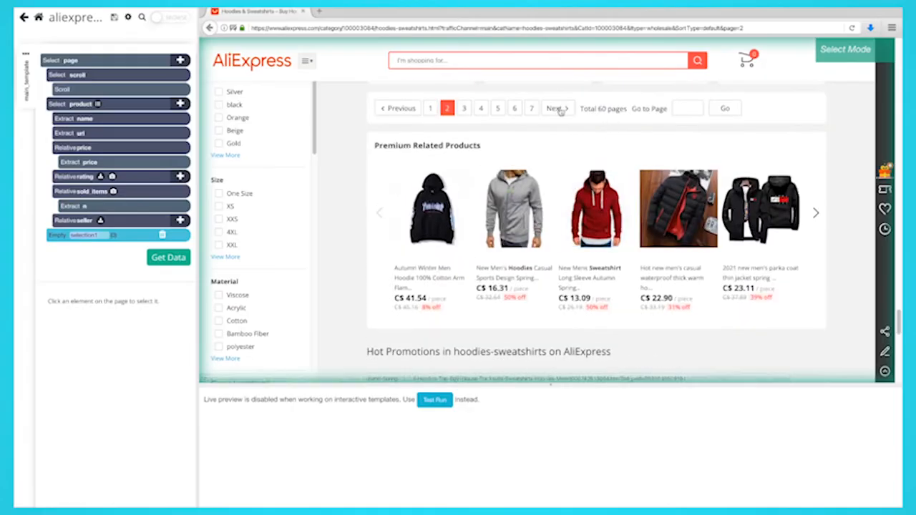
{"action": "left_click", "coordinate": [557, 108]}
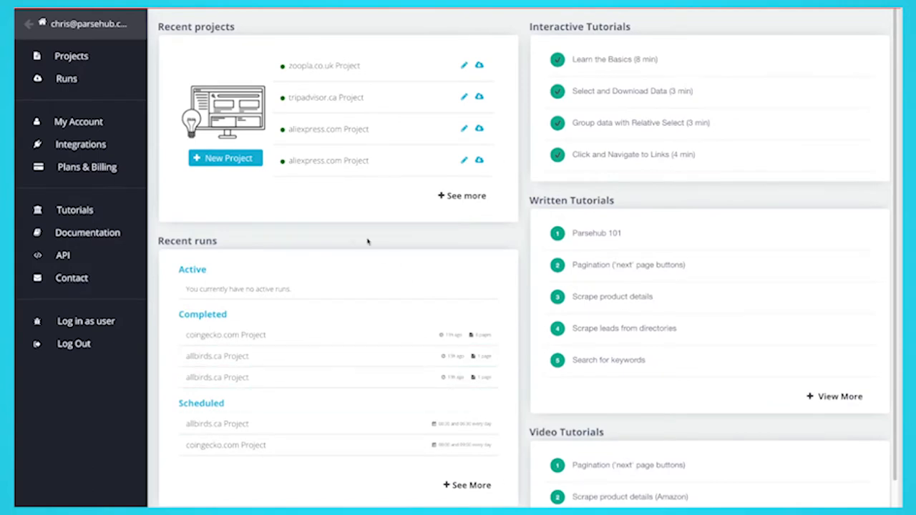
- Create a new project on the Tripadvisor page 143-Vancouver_British_Columbia-Hotels.html
{"action": "left_click", "coordinate": [225, 158]}
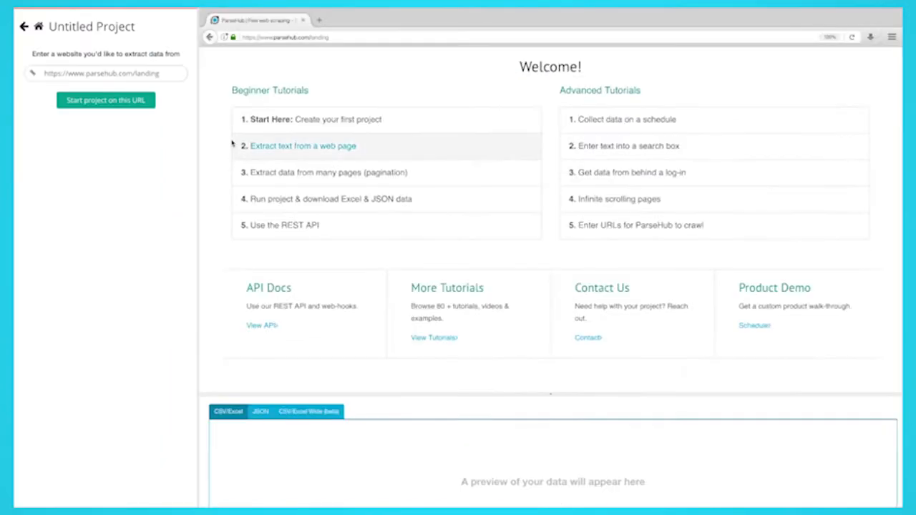
{"action": "type", "text": "143-Vancouver_British_Columbia-Hotels.html"}
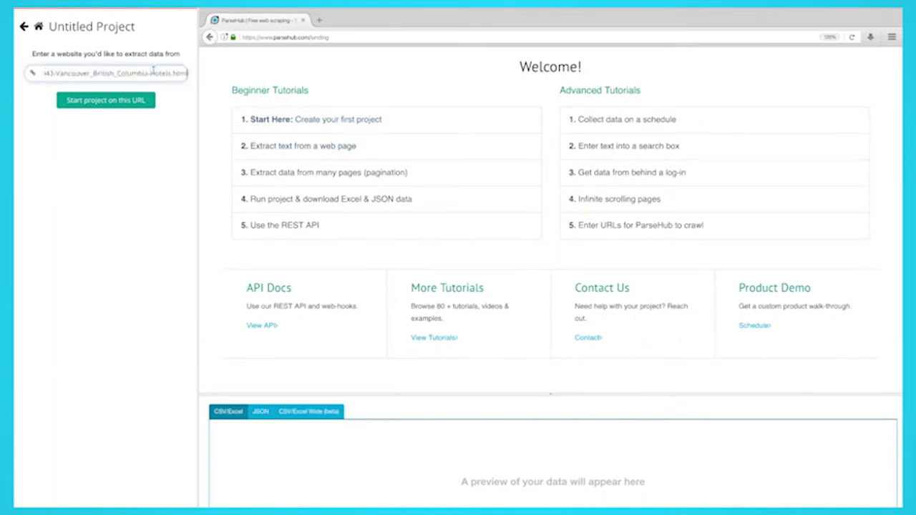
{"action": "left_click", "coordinate": [106, 100]}
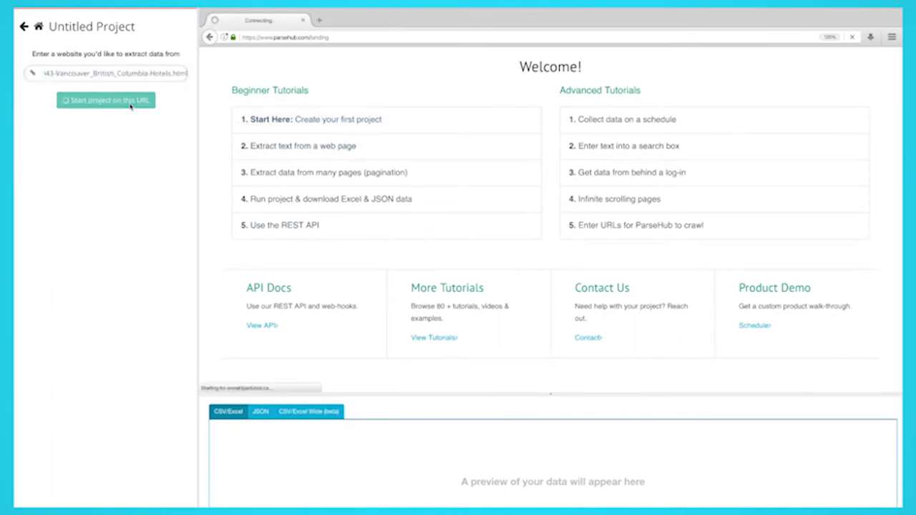
{"action": "left_click", "coordinate": [105, 100]}
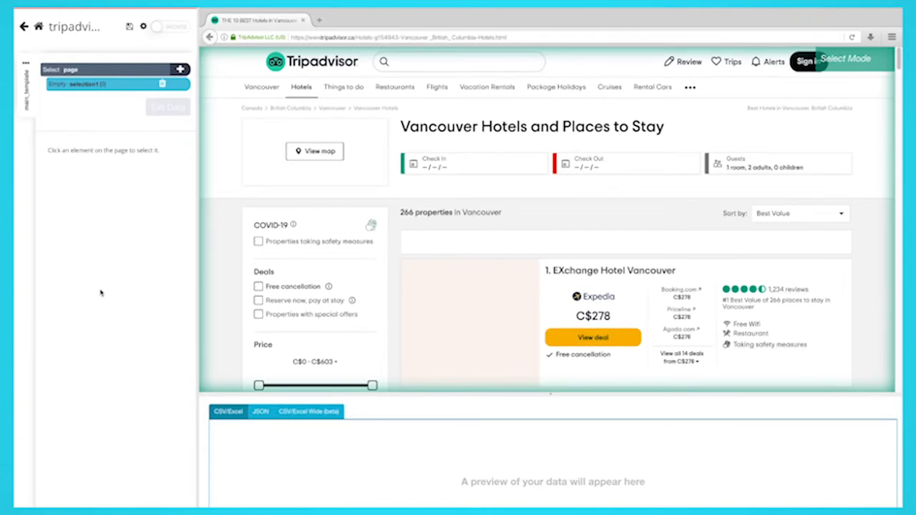
- Select the first Vancouver hotel name for extraction and scroll through the listings
{"action": "left_click", "coordinate": [610, 270]}
{"action": "type", "text": "hotel_name"}
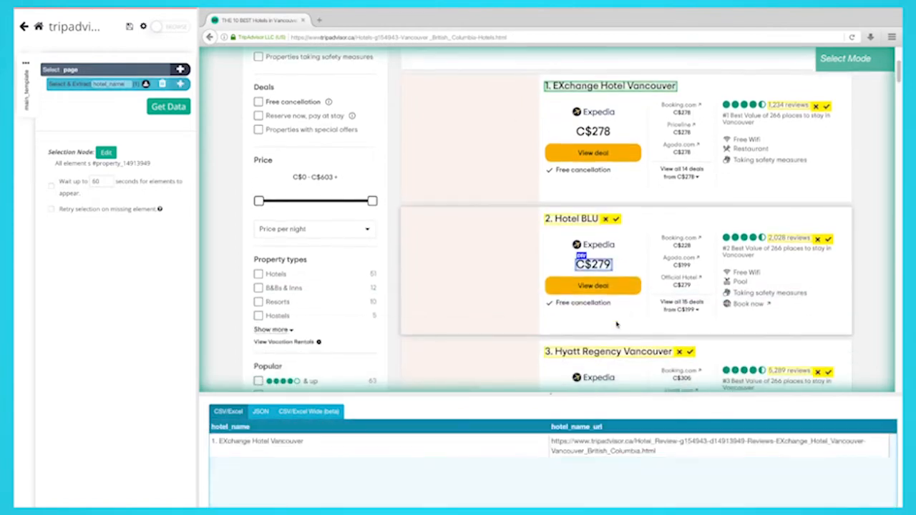
{"action": "scroll", "scroll_direction": "down", "scroll_amount": 3}
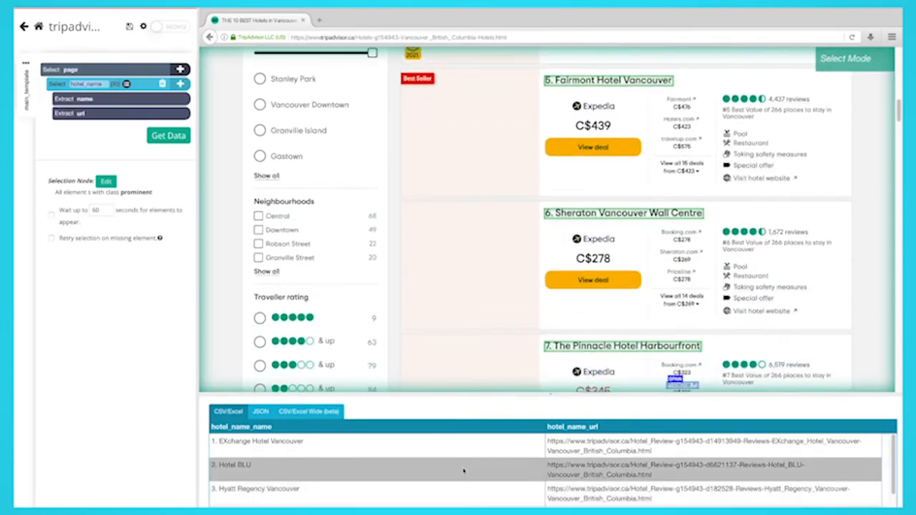
{"action": "scroll", "scroll_direction": "down", "scroll_amount": 3}
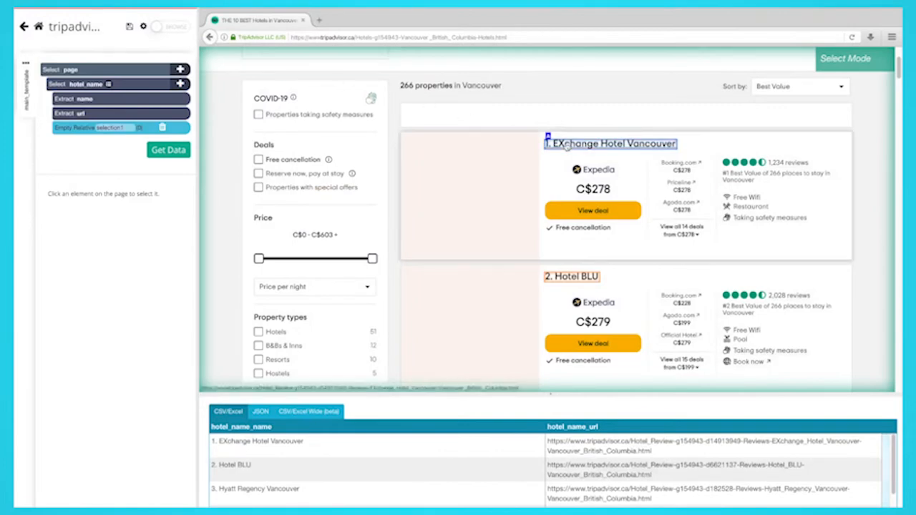
- Relative-select from the hotel names to each hotel's price
{"action": "left_click", "coordinate": [610, 143]}
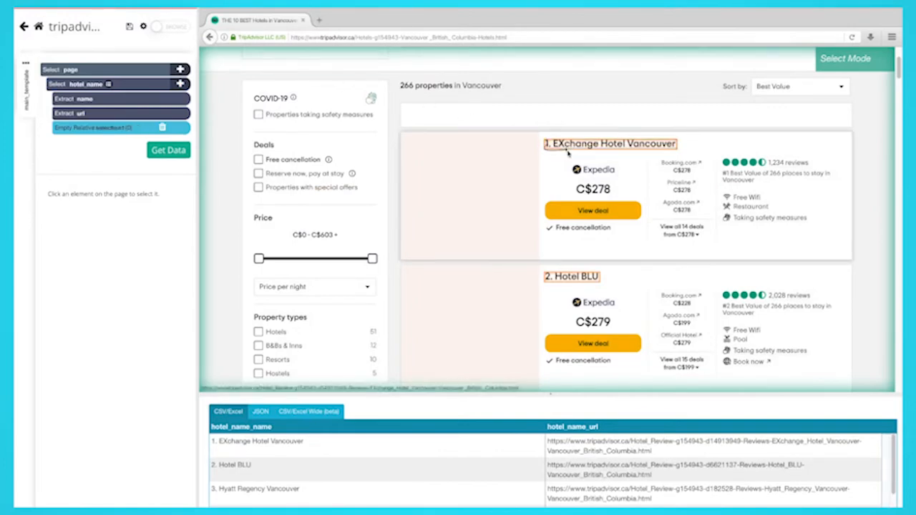
{"action": "left_click", "coordinate": [592, 189]}
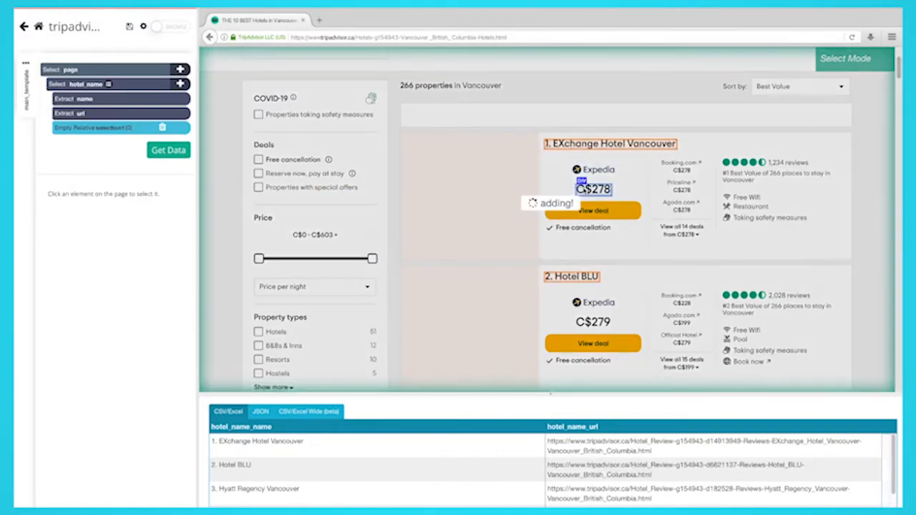
{"action": "left_click", "coordinate": [593, 189]}
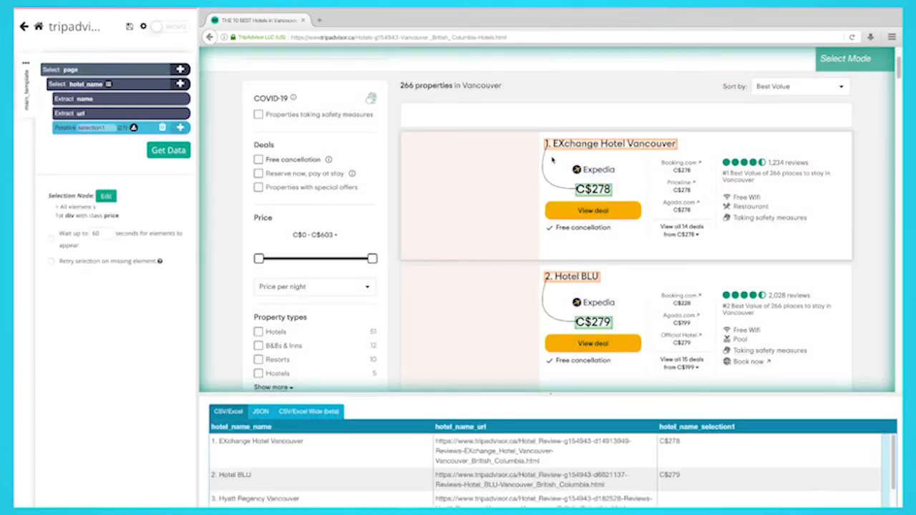
{"action": "scroll", "scroll_direction": "down", "scroll_amount": 3}
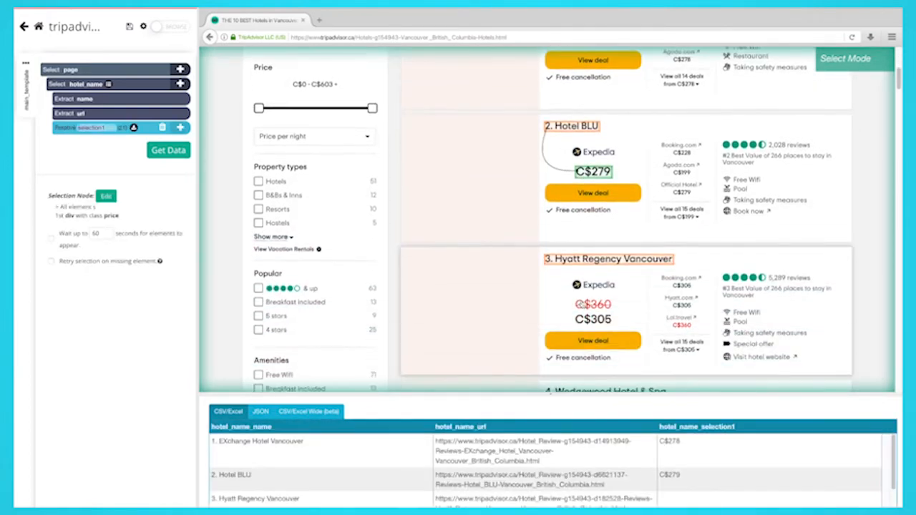
{"action": "left_click", "coordinate": [592, 319]}
{"action": "type", "text": "price"}
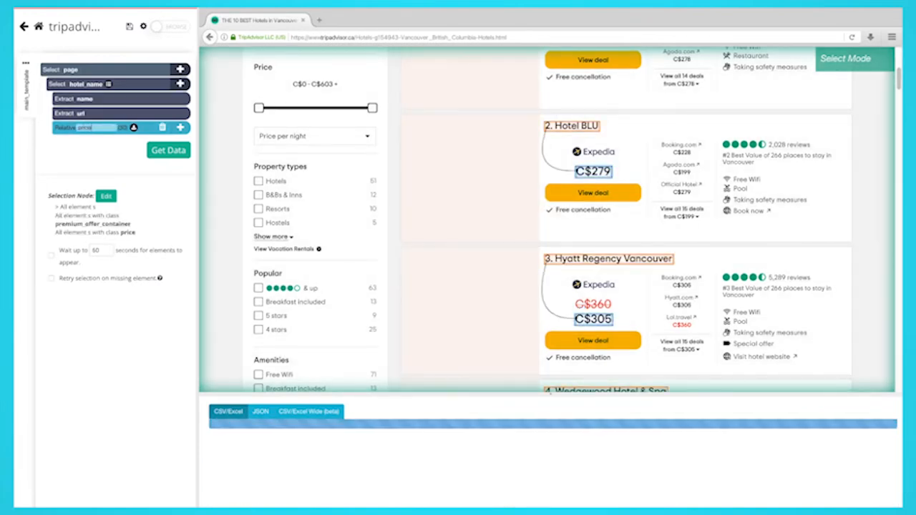
- Make the rating selection extract the alt attribute
{"action": "left_click", "coordinate": [168, 150]}
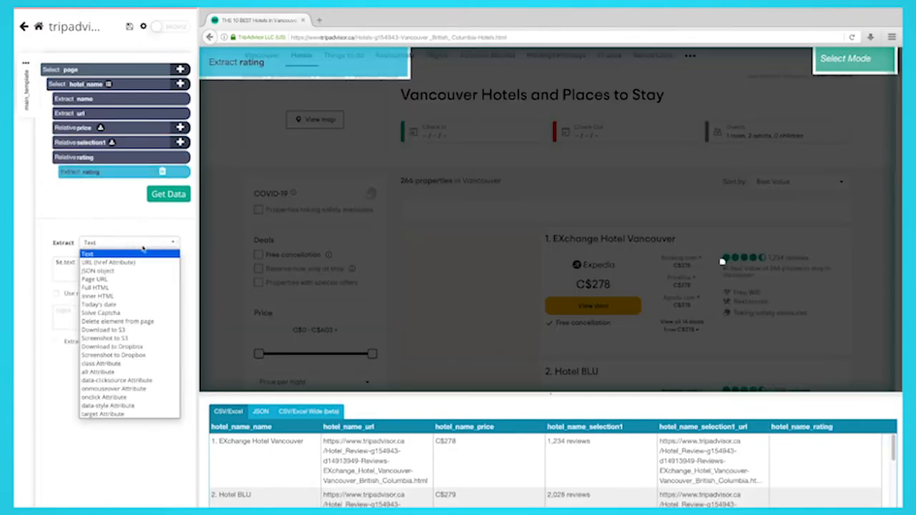
{"action": "left_click", "coordinate": [107, 371]}
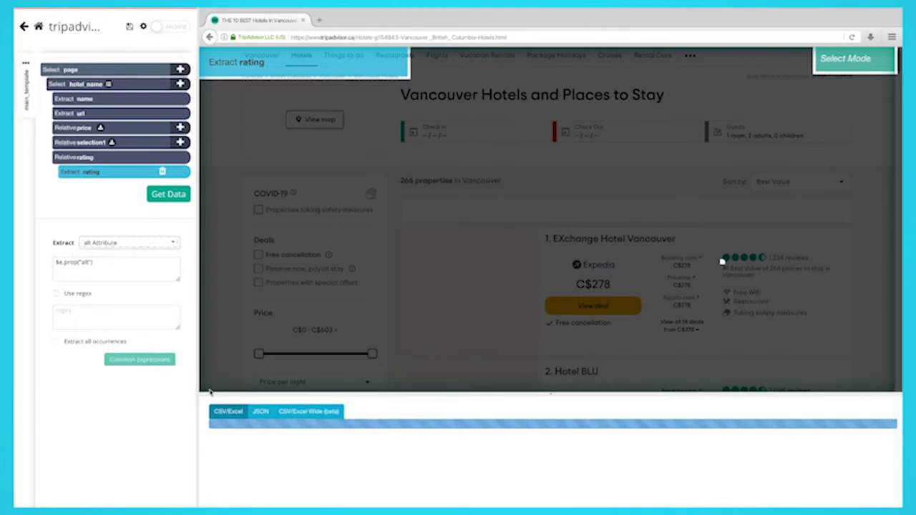
{"action": "left_click", "coordinate": [168, 193]}
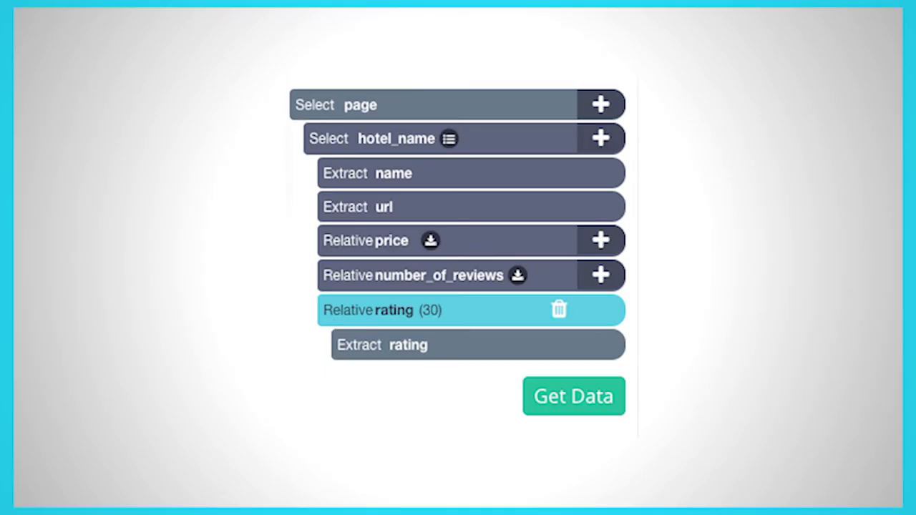
- Scroll to the pagination bar at the end of the hotel list and choose Next
{"action": "left_click", "coordinate": [573, 396]}
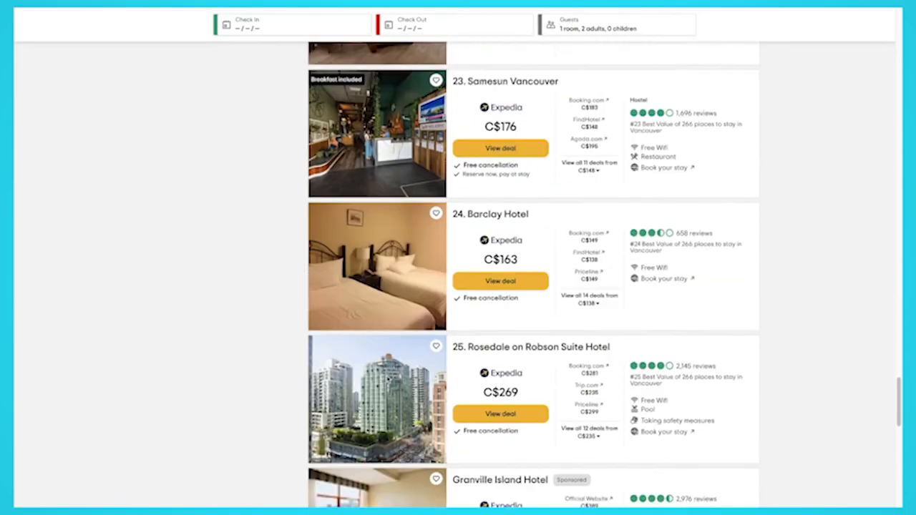
{"action": "scroll", "scroll_direction": "down", "scroll_amount": 3}
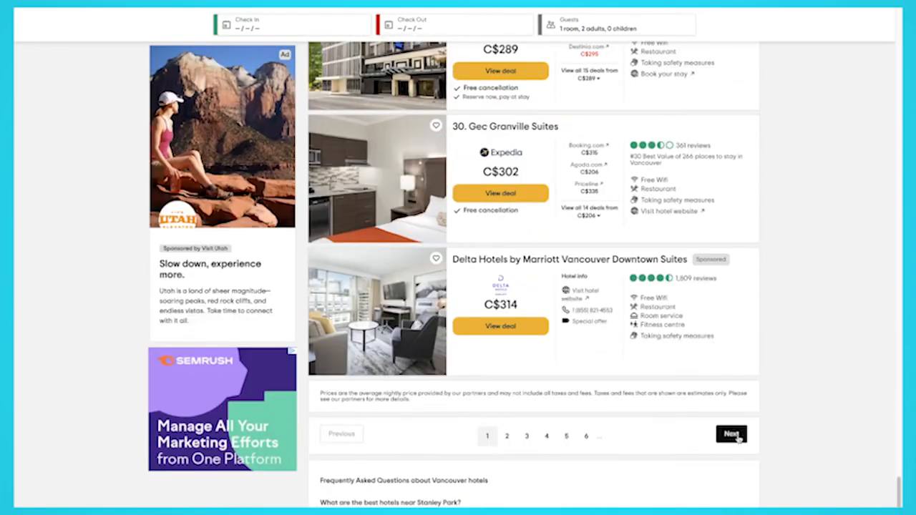
{"action": "left_click", "coordinate": [731, 434]}
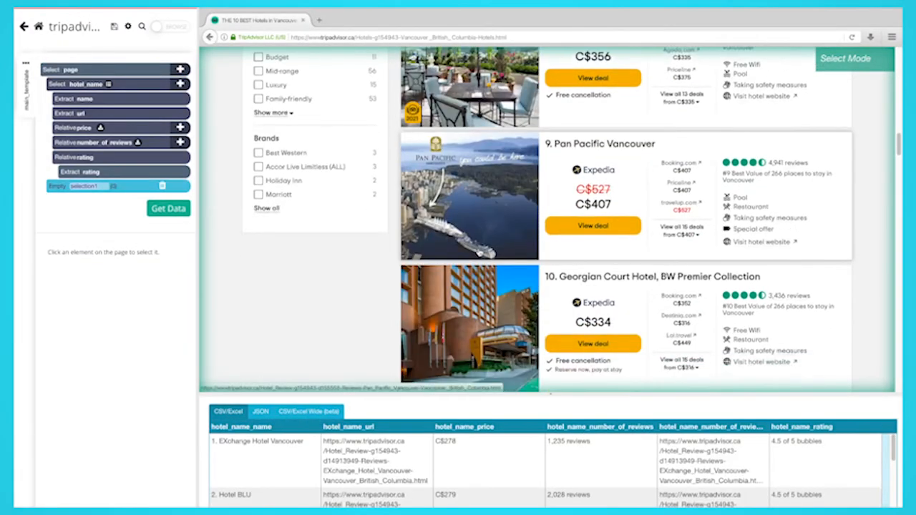
- Select the Next link as next_button without extracting data, confirming it as a next page link
{"action": "scroll", "scroll_direction": "down", "scroll_amount": 3}
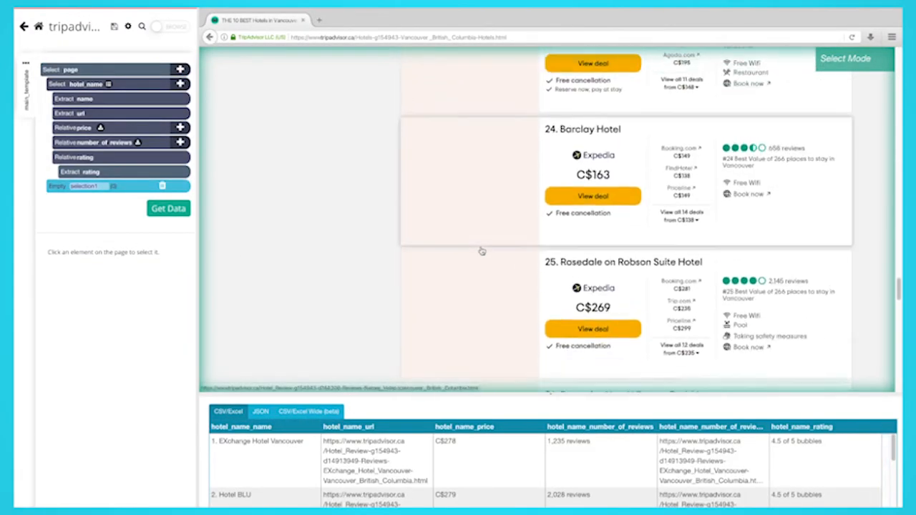
{"action": "scroll", "scroll_direction": "down", "scroll_amount": 3}
{"action": "type", "text": "next_button"}
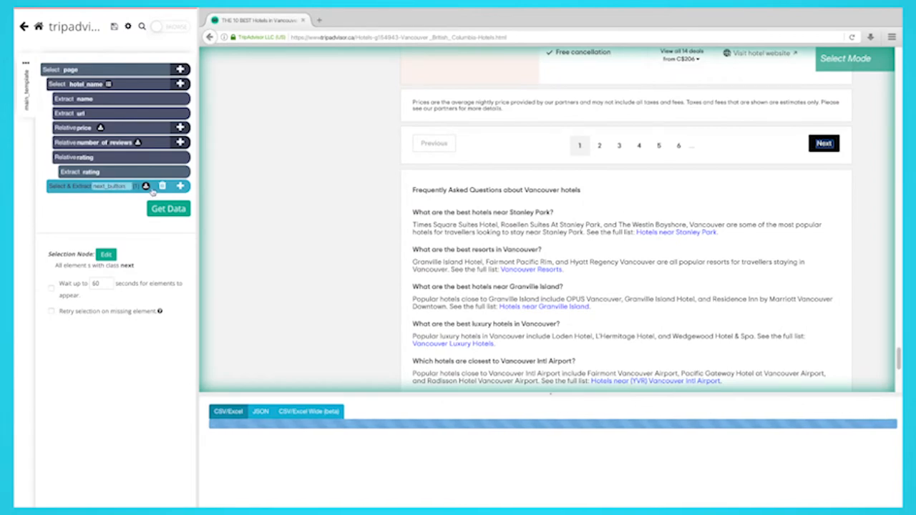
{"action": "left_click", "coordinate": [181, 186]}
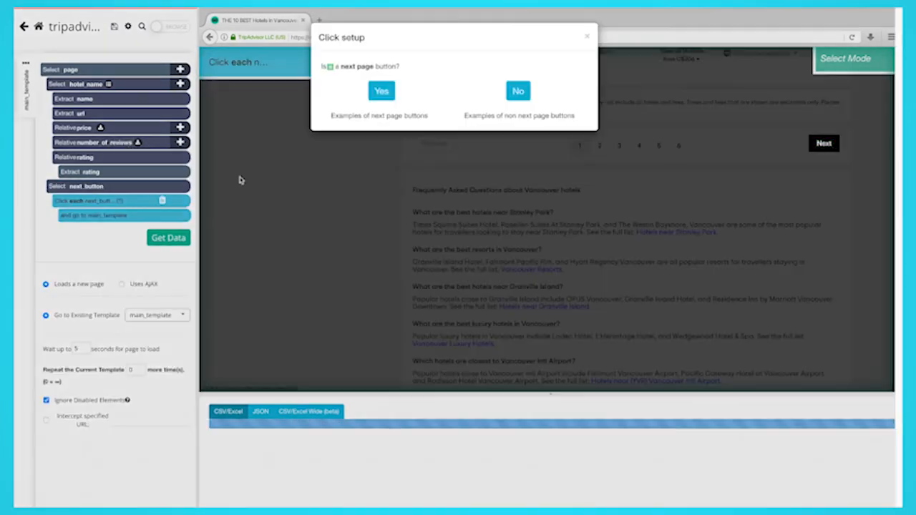
{"action": "left_click", "coordinate": [382, 90]}
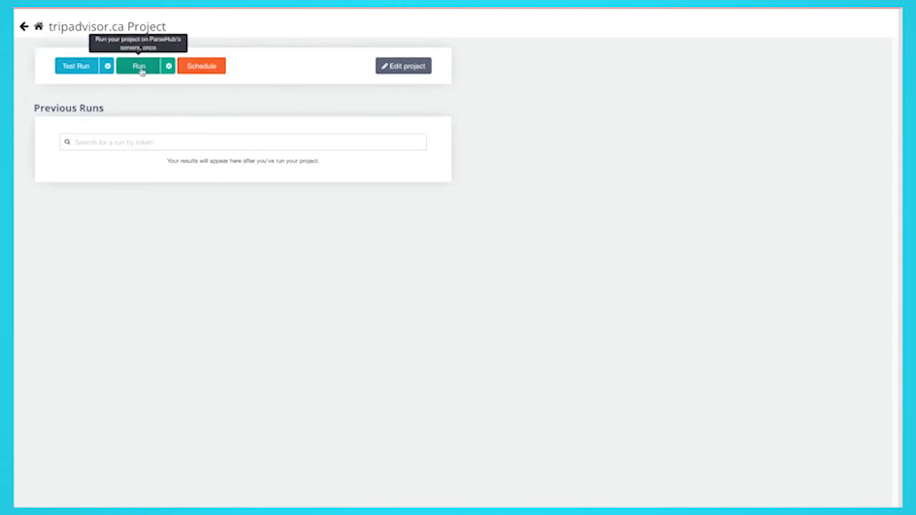
{"action": "mouse_move", "coordinate": [75, 66]}
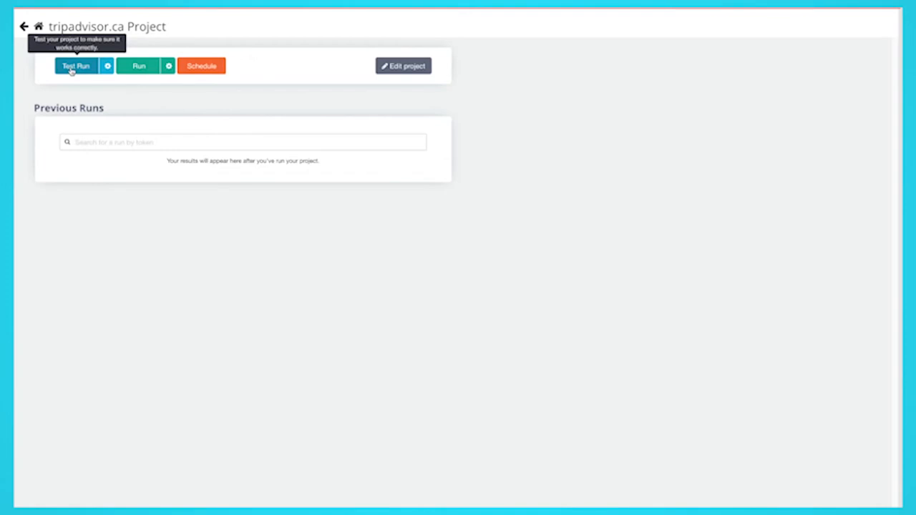
{"action": "mouse_move", "coordinate": [139, 66]}
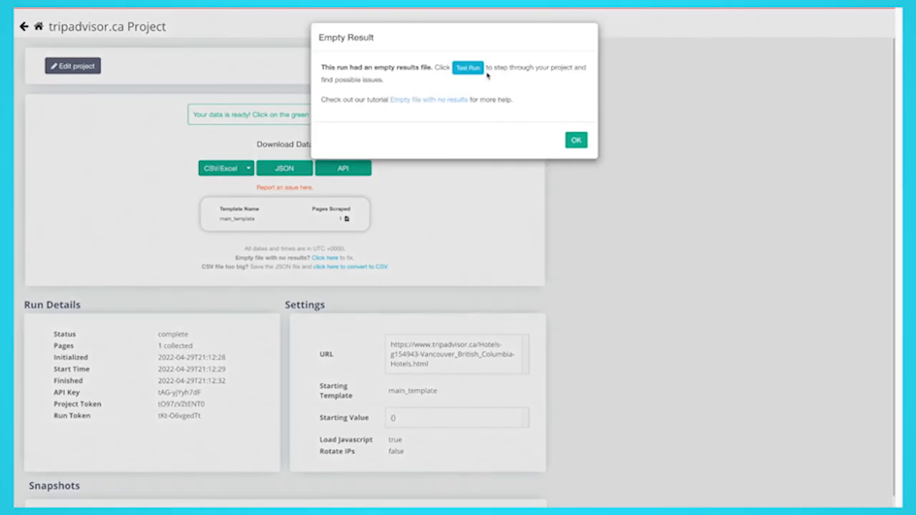
- Dismiss the Empty Result warning and return to editing the project
{"action": "left_click", "coordinate": [576, 140]}
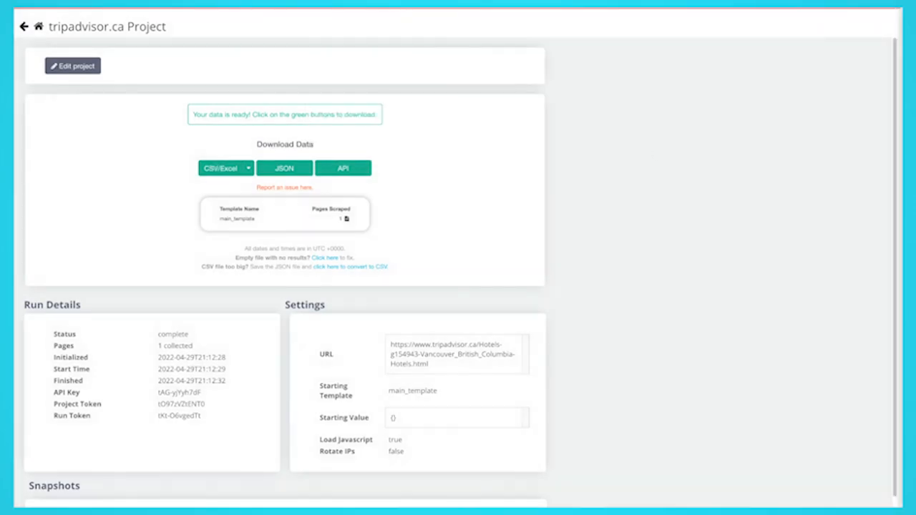
{"action": "left_click", "coordinate": [73, 65]}
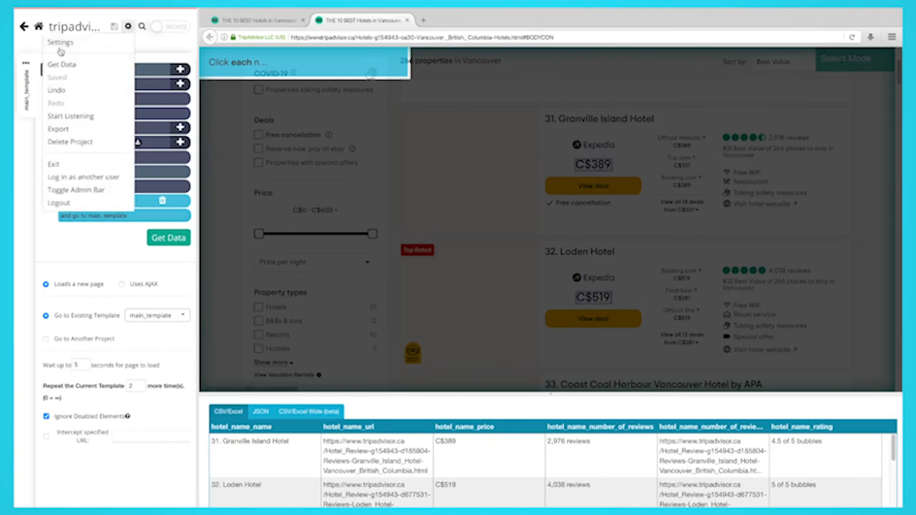
- Enable Rotate IP Addresses in project settings, accepting the slower speed warning
{"action": "left_click", "coordinate": [60, 42]}
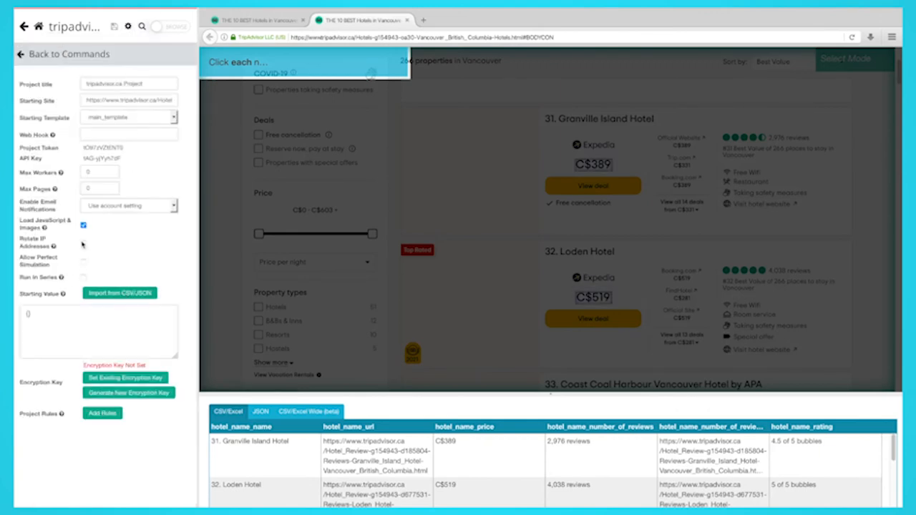
{"action": "left_click", "coordinate": [83, 243]}
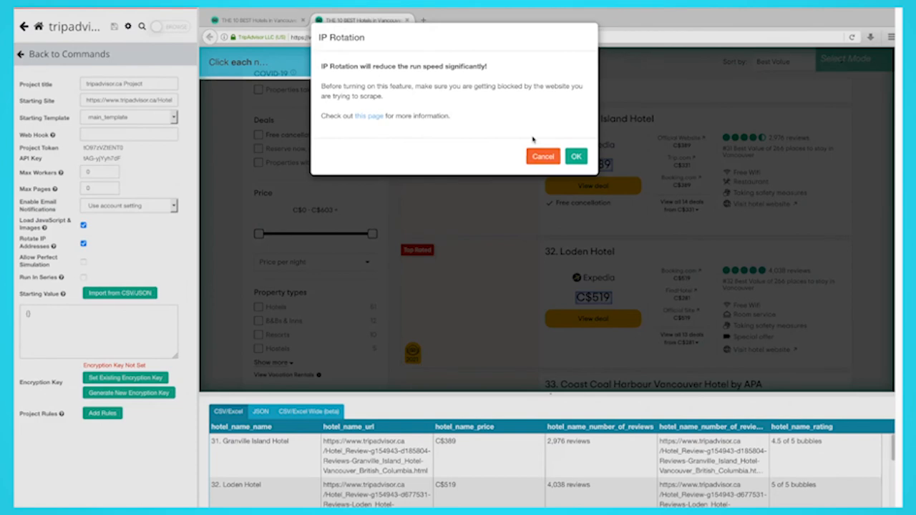
{"action": "left_click", "coordinate": [576, 156]}
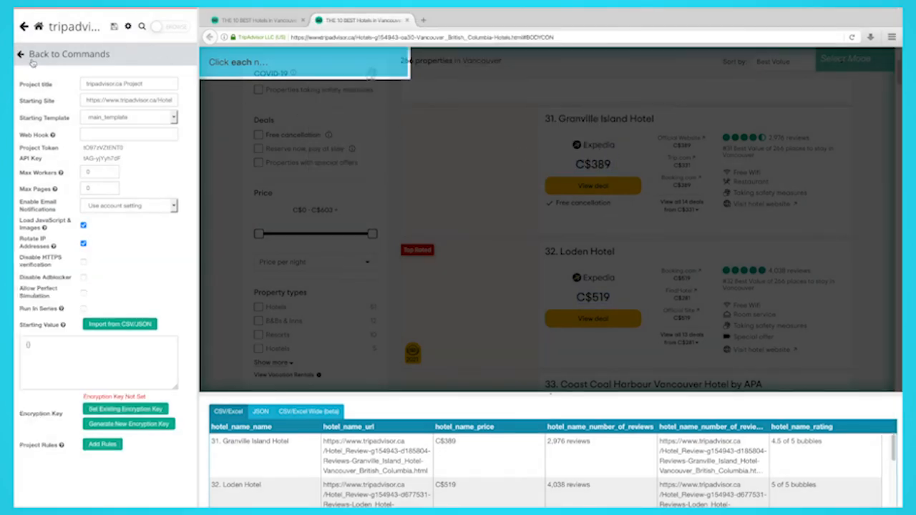
- Return to the commands and open the run's CSV results in Microsoft Excel
{"action": "left_click", "coordinate": [64, 53]}
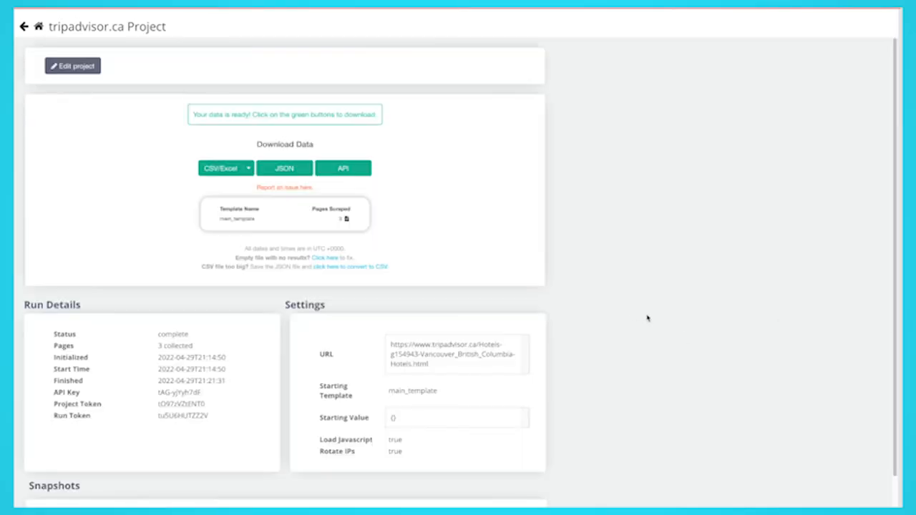
{"action": "left_click", "coordinate": [222, 168]}
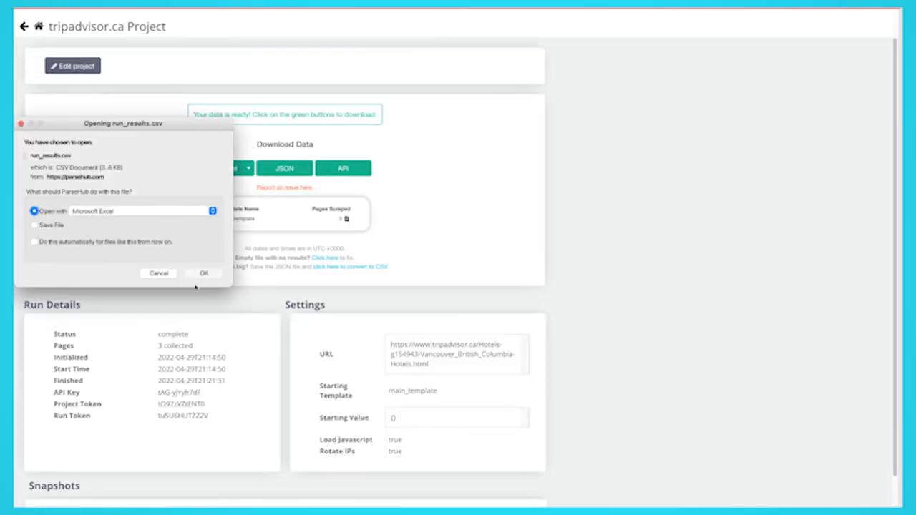
{"action": "left_click", "coordinate": [204, 272]}
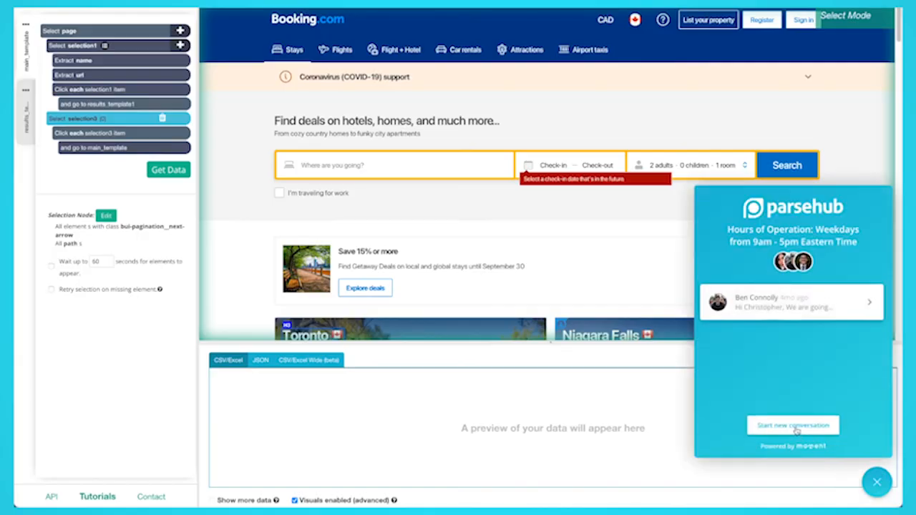
- Start a new support chat and type a message about having trouble with this project
{"action": "left_click", "coordinate": [792, 425]}
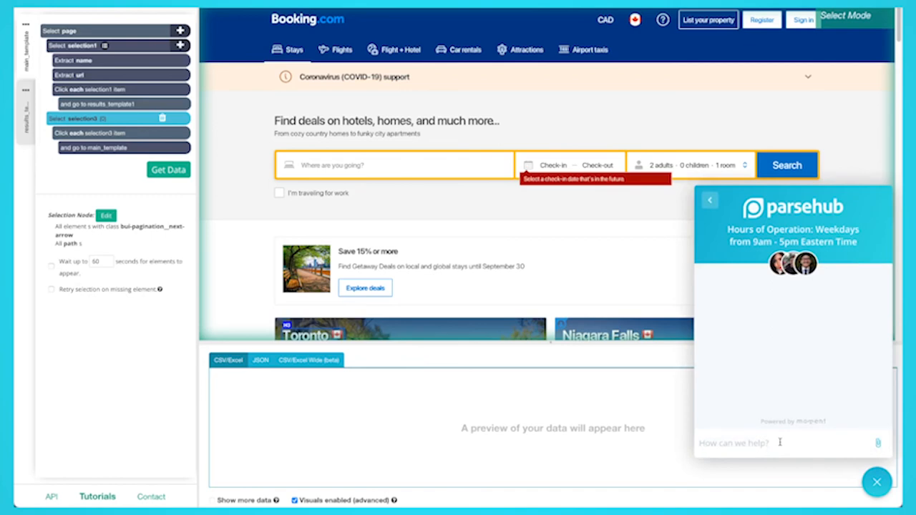
{"action": "type", "text": "hey, just having some trouble w"}
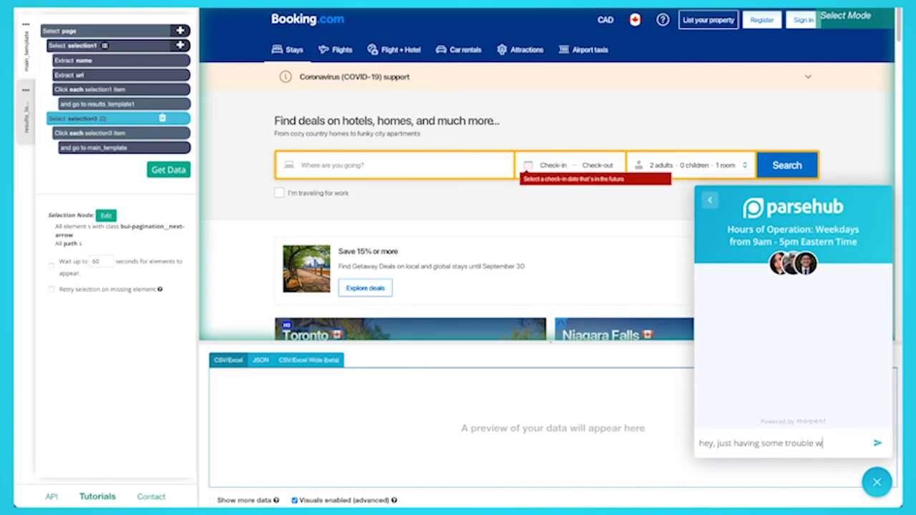
{"action": "type", "text": "ith this project"}
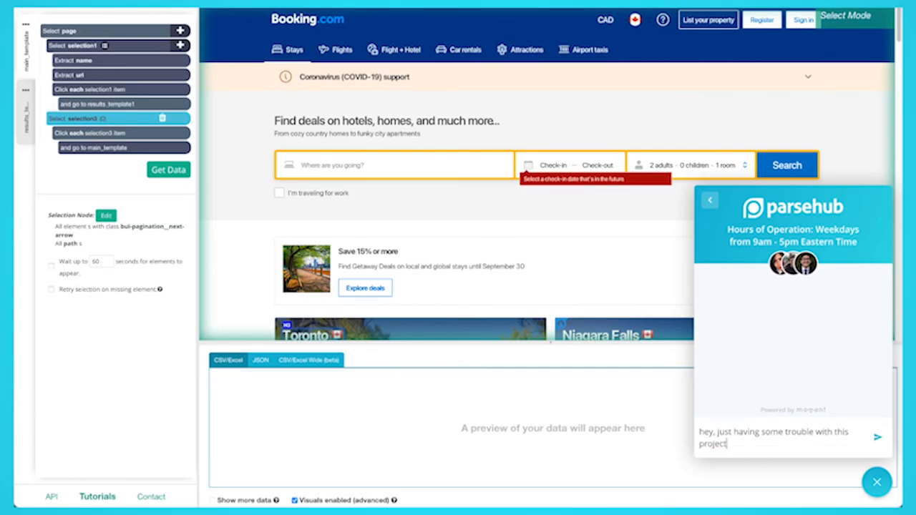